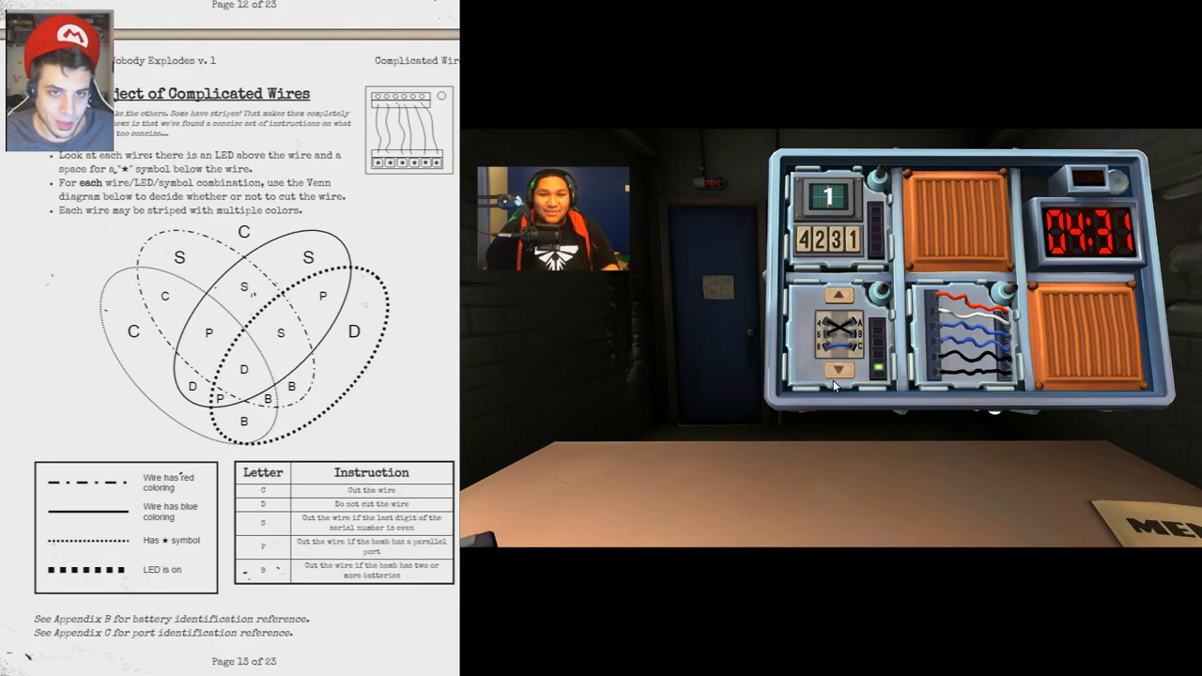
Scroll the manual down past page 13 to the Wire Sequences occurrence tables.
scroll(down, 3)
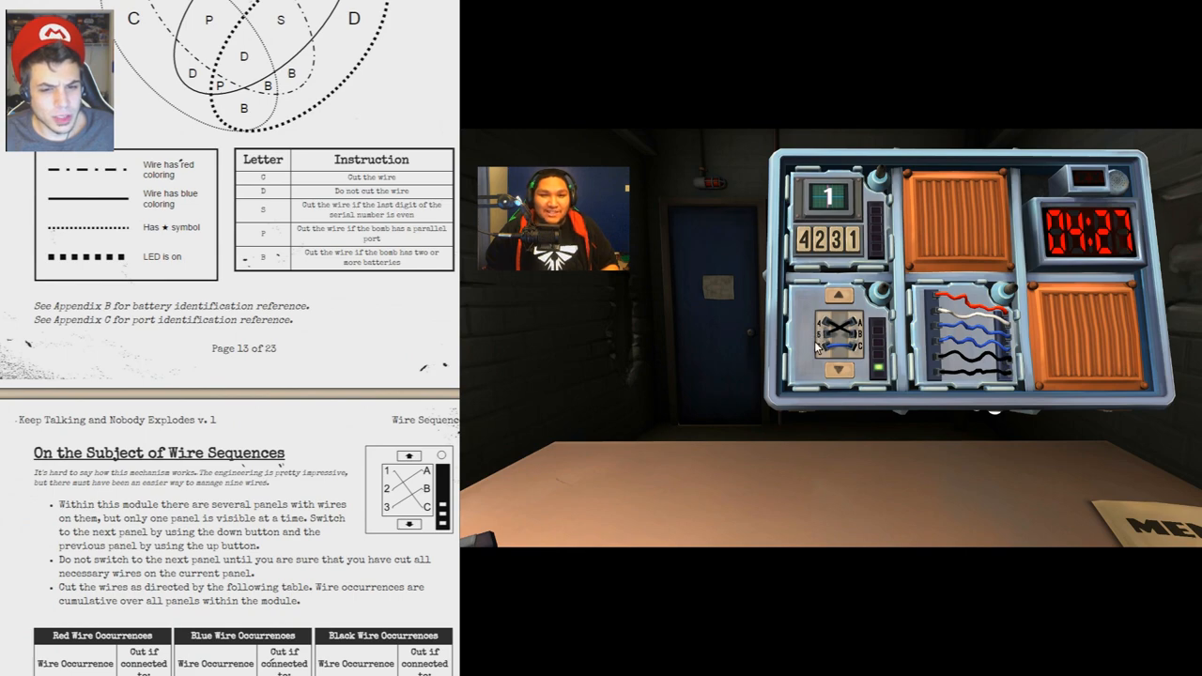
scroll(down, 3)
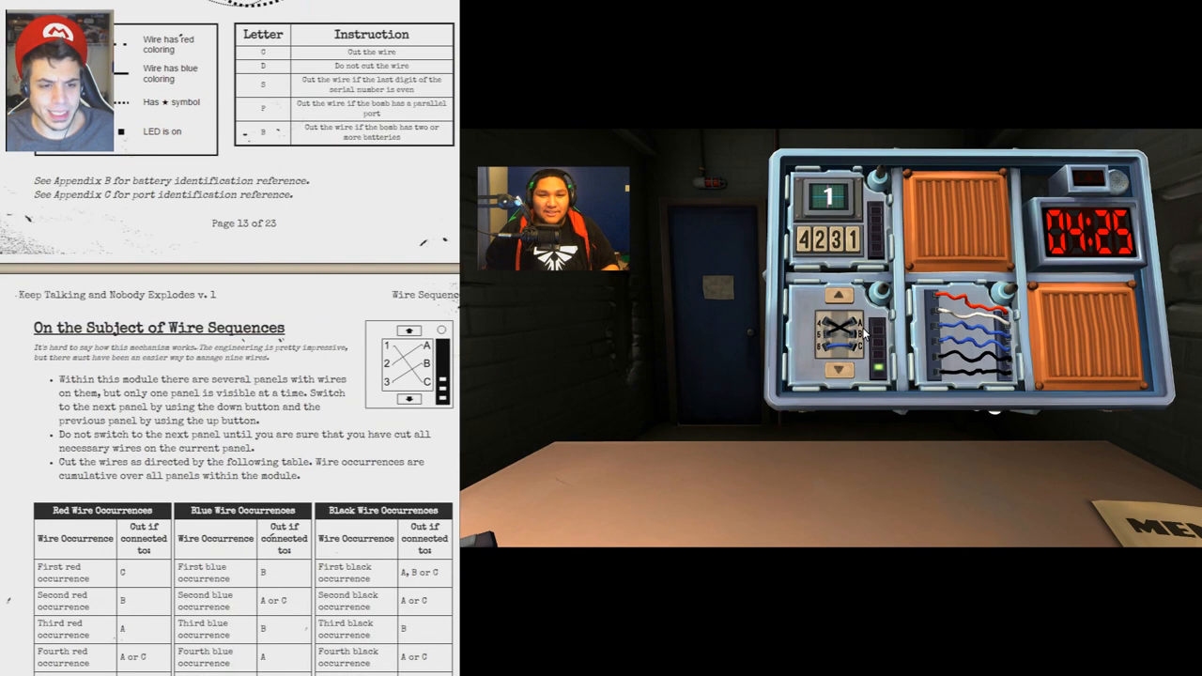
scroll(down, 3)
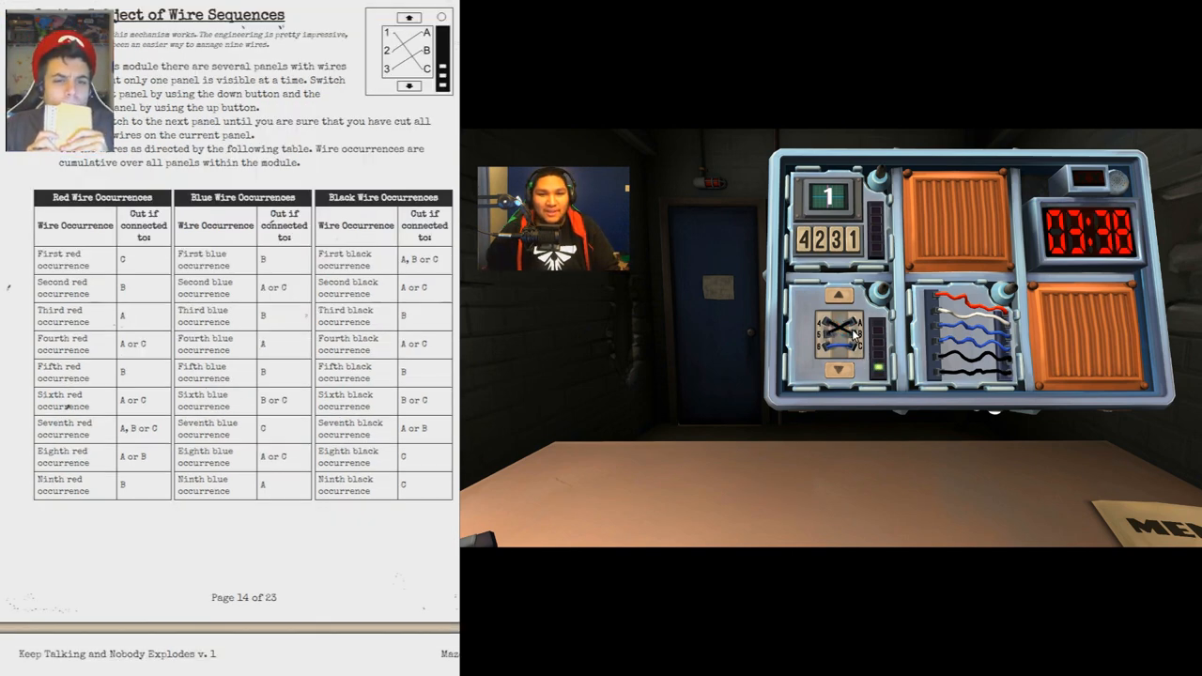
Cut wires on the wire sequence module per the occurrence table, taking a first strike.
click(841, 329)
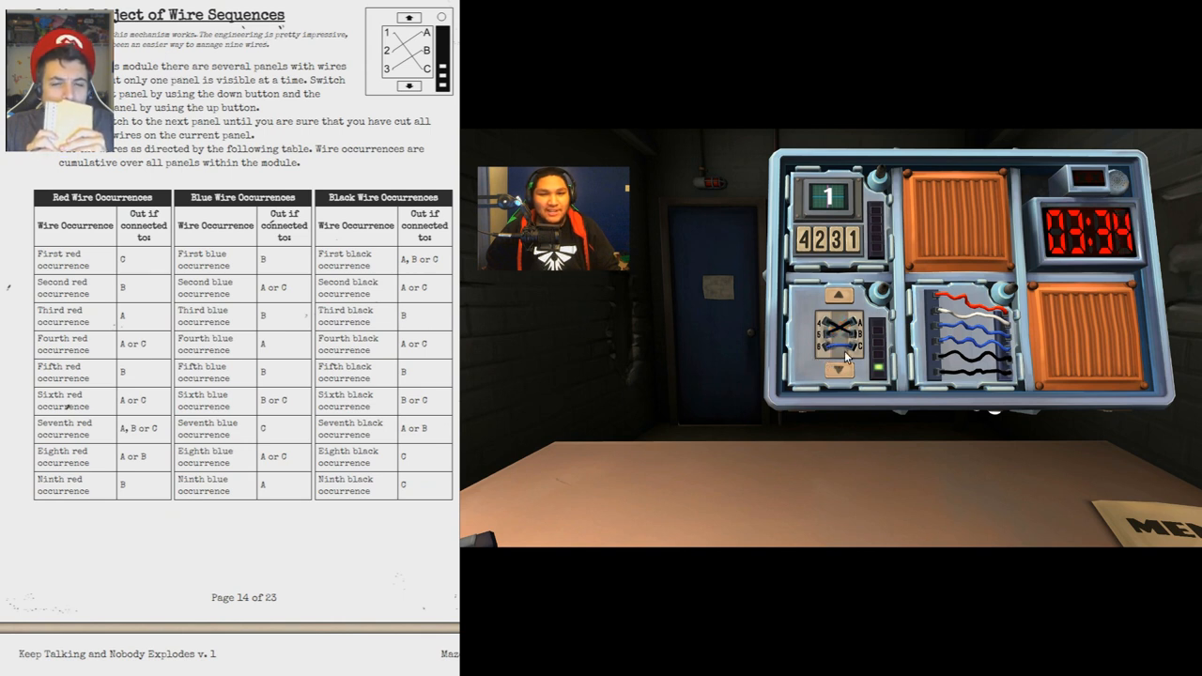
mouse_move(841, 436)
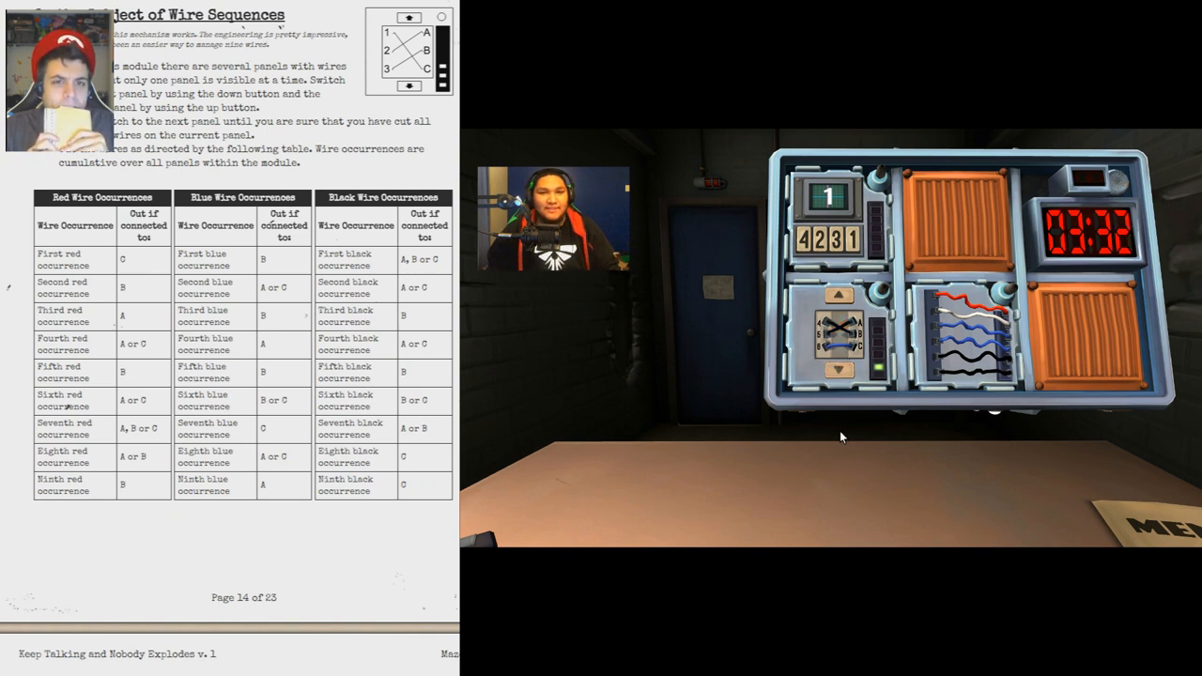
mouse_move(842, 413)
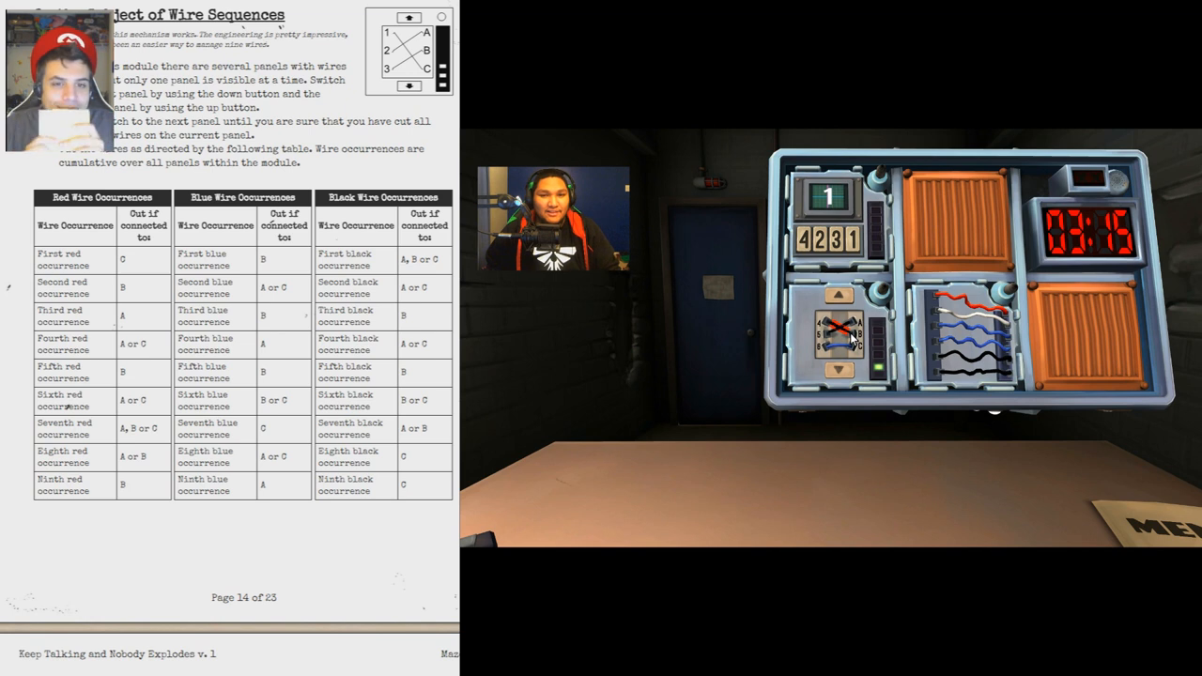
click(838, 368)
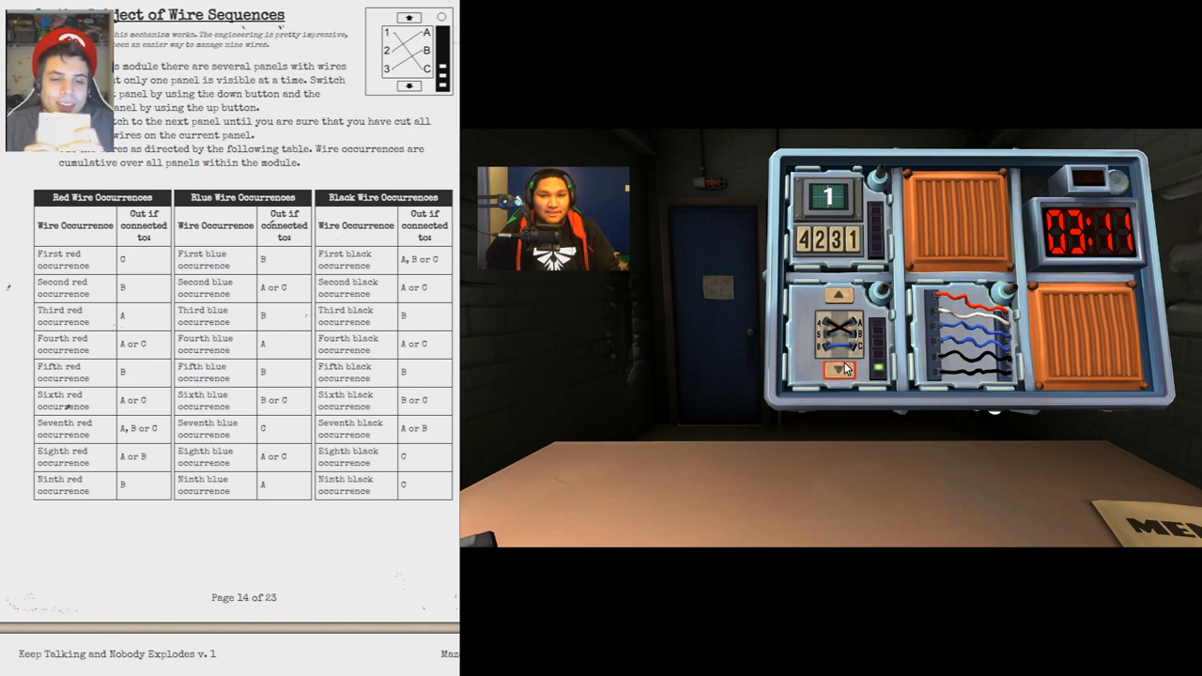
click(836, 368)
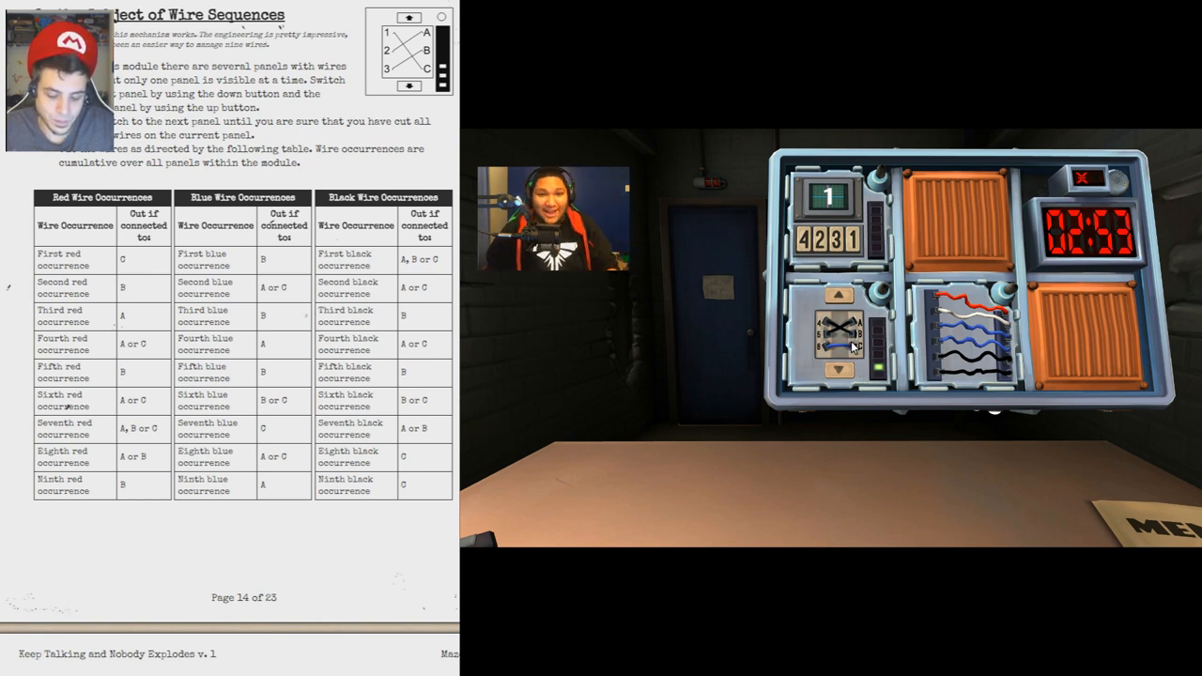
click(836, 329)
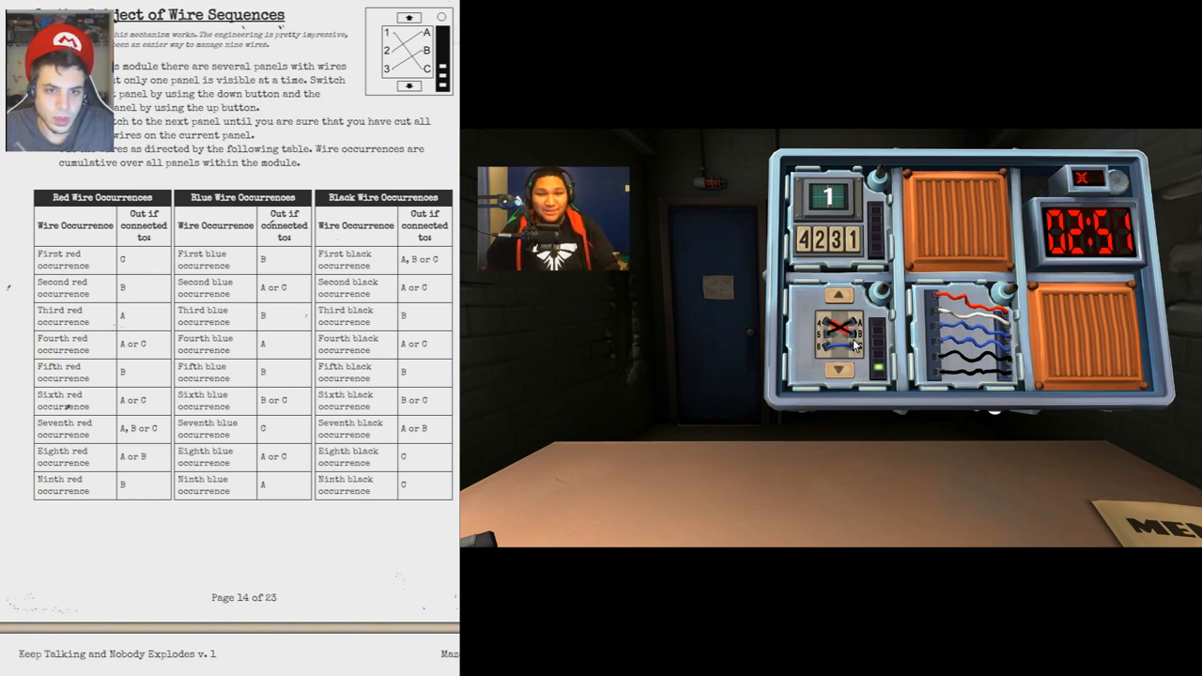
click(841, 329)
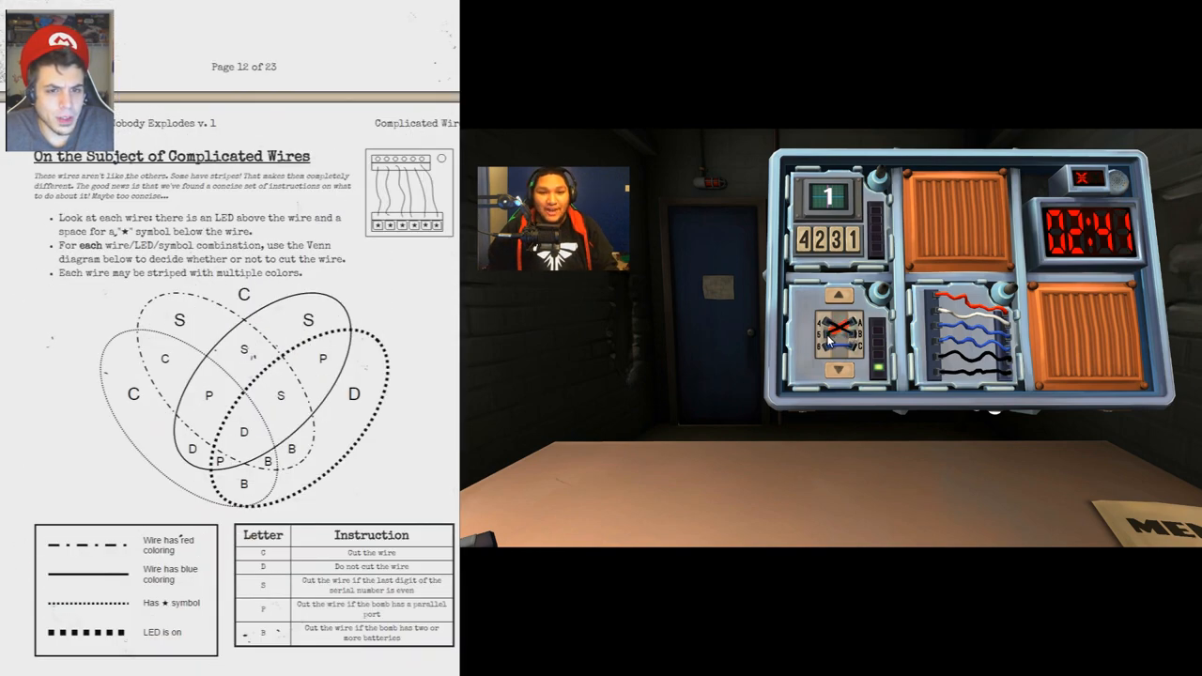
Scroll the manual back down to the Wire Sequences tables.
scroll(down, 3)
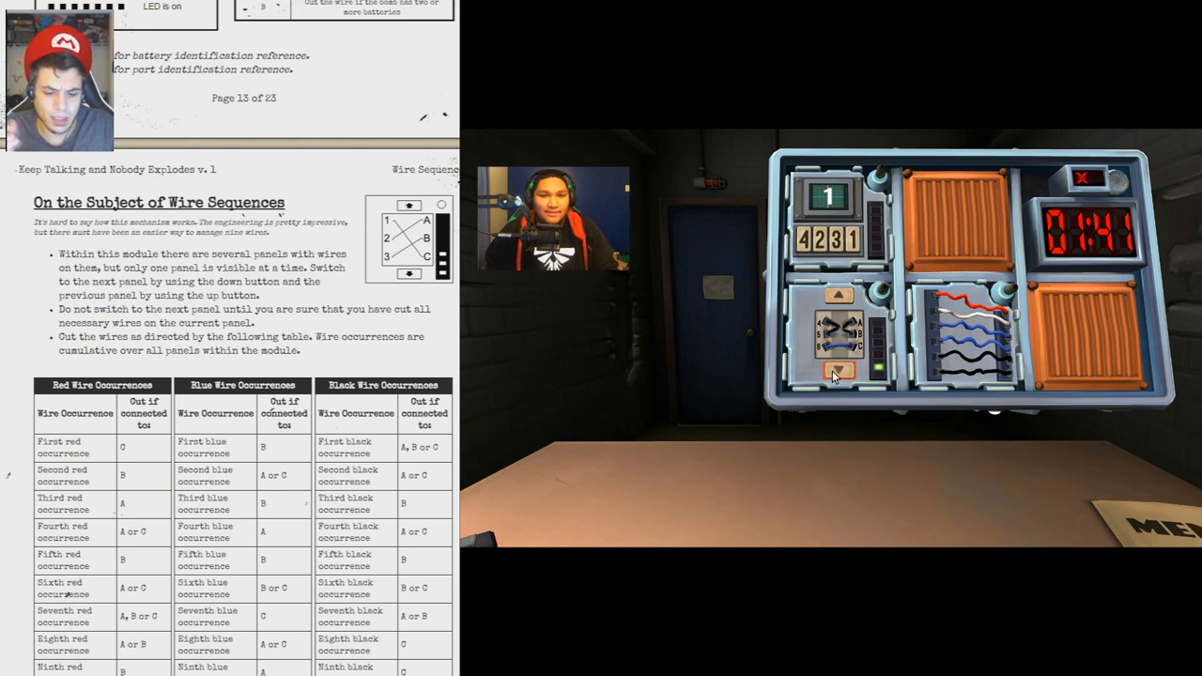
Cut the next wire on the wire sequence module, drawing a second strike.
click(838, 368)
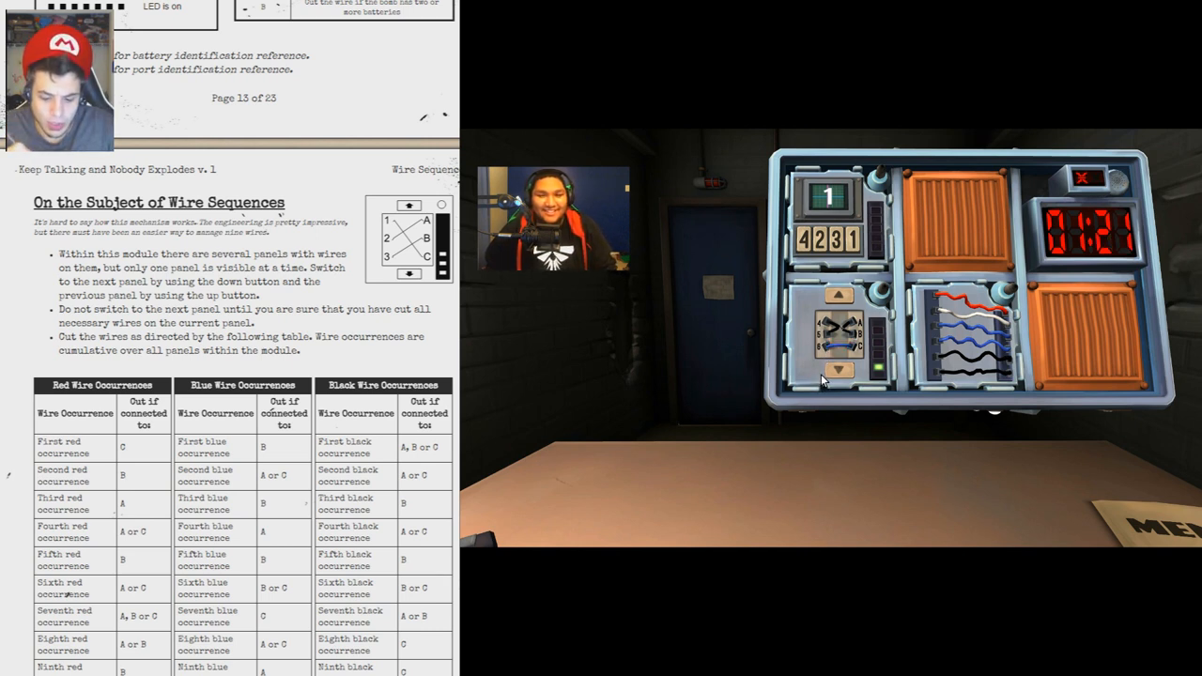
click(838, 295)
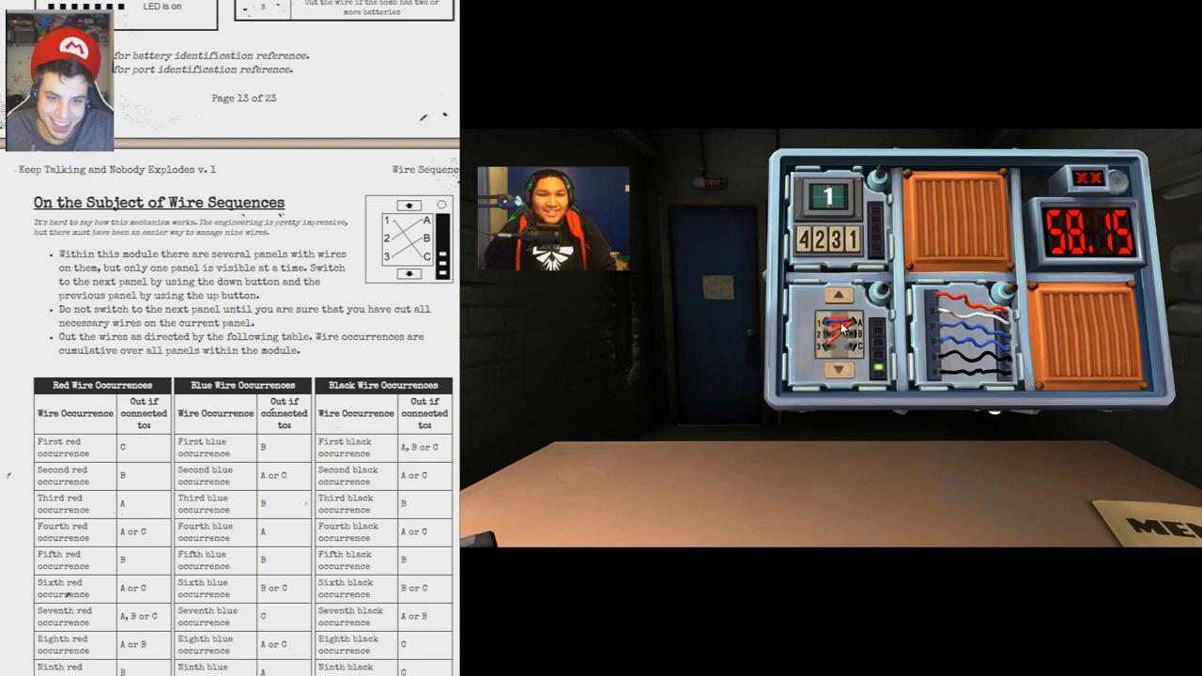
click(836, 329)
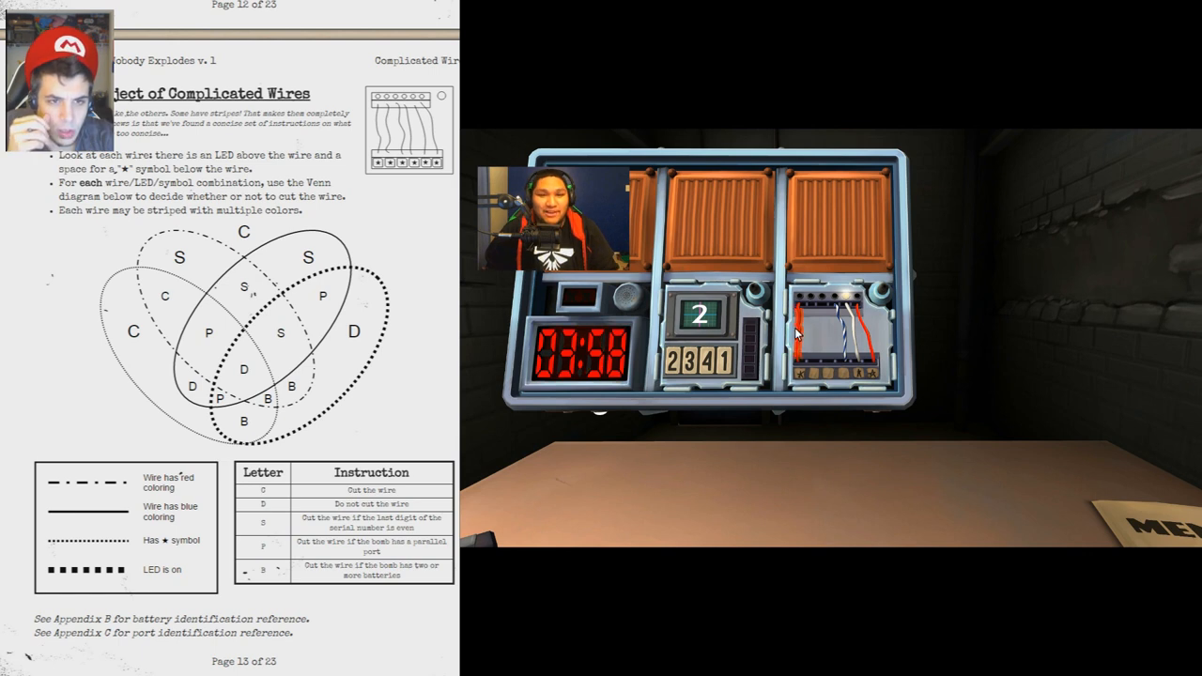
Cut the three striped wires the Venn diagram marks for cutting.
click(841, 329)
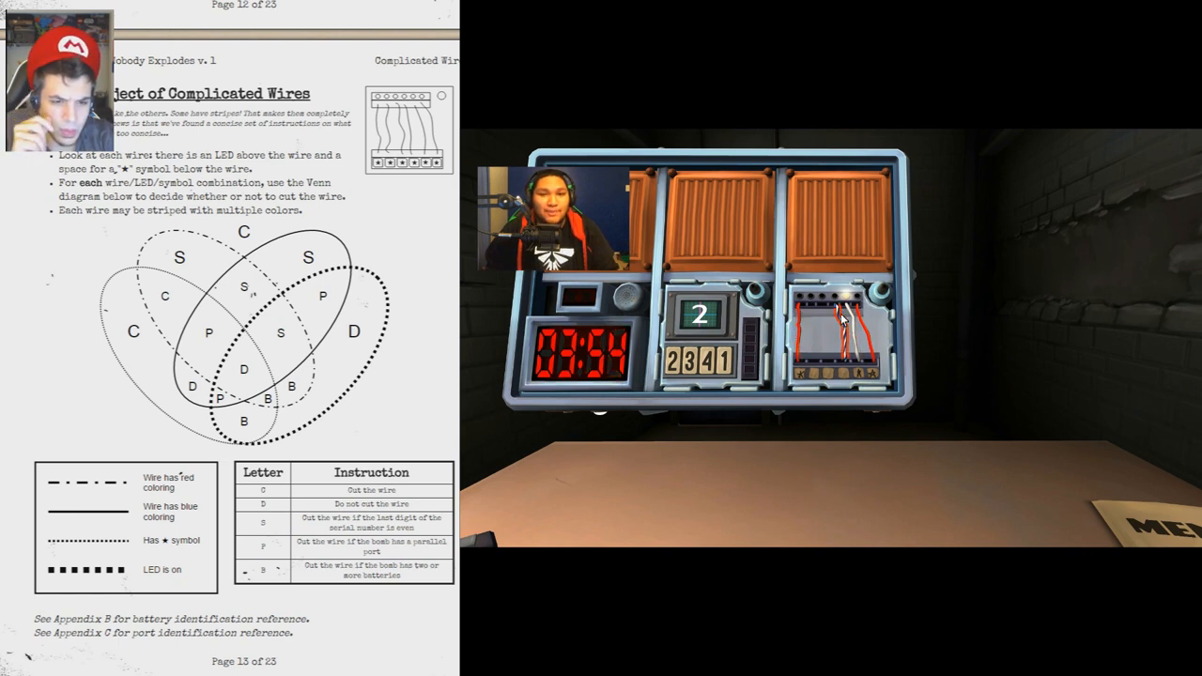
click(836, 319)
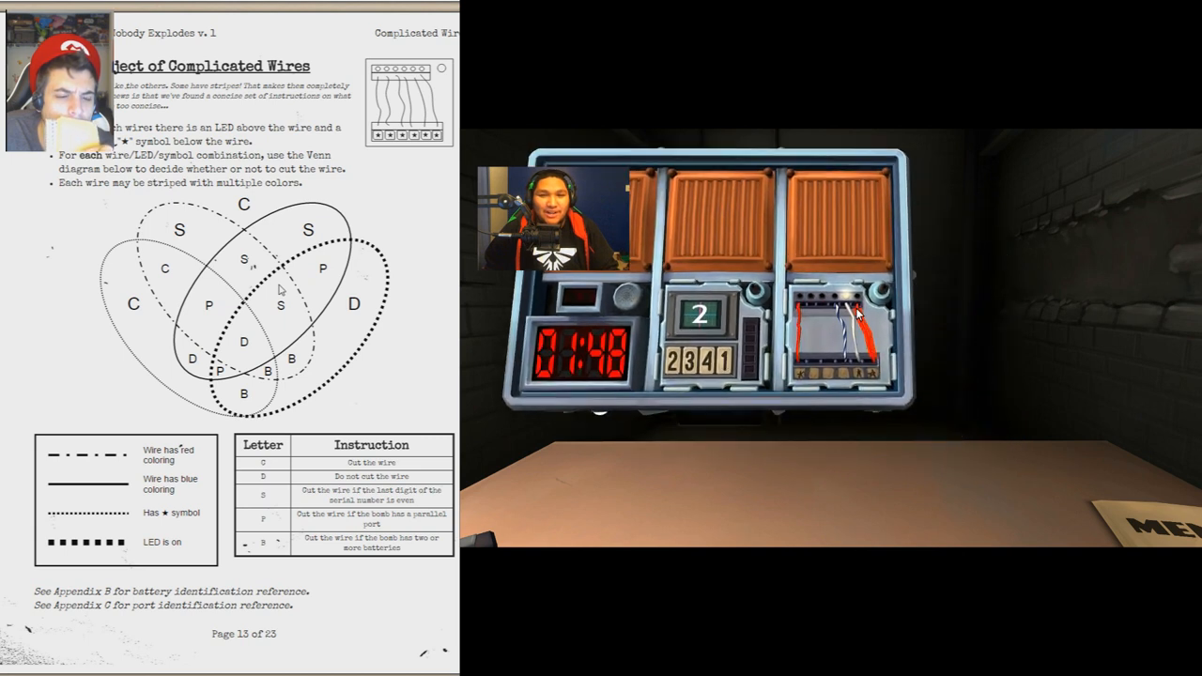
click(849, 300)
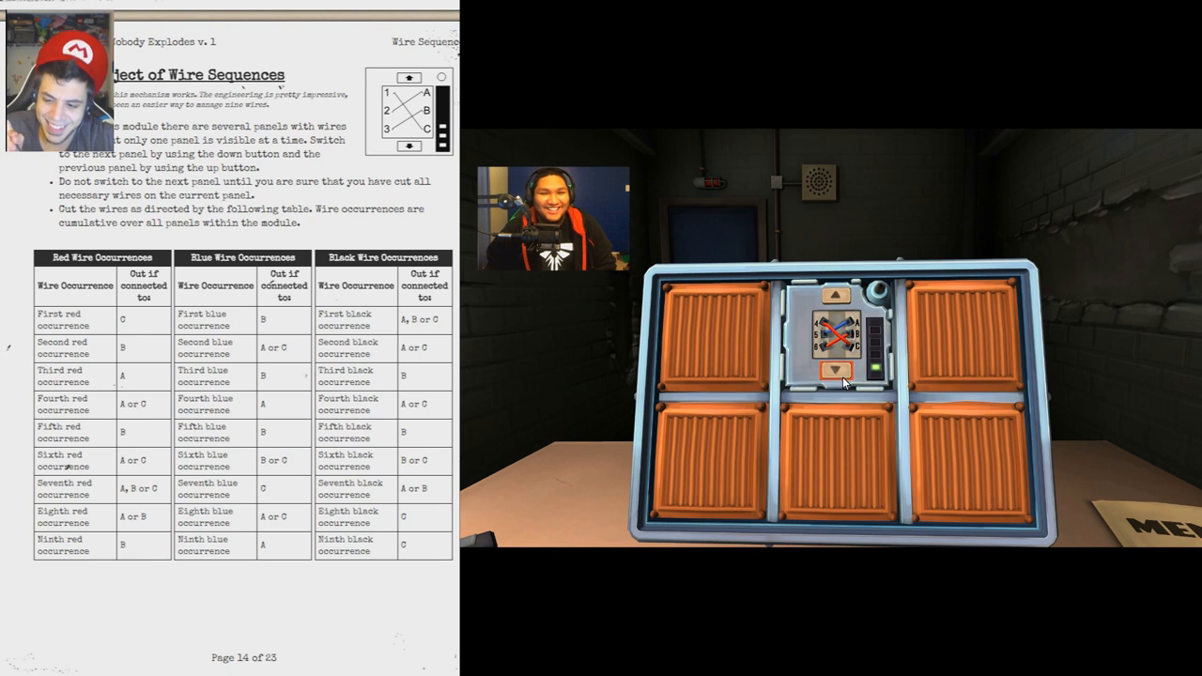
Cut two wires matching the occurrence counts and advance to the next wire panel.
click(834, 368)
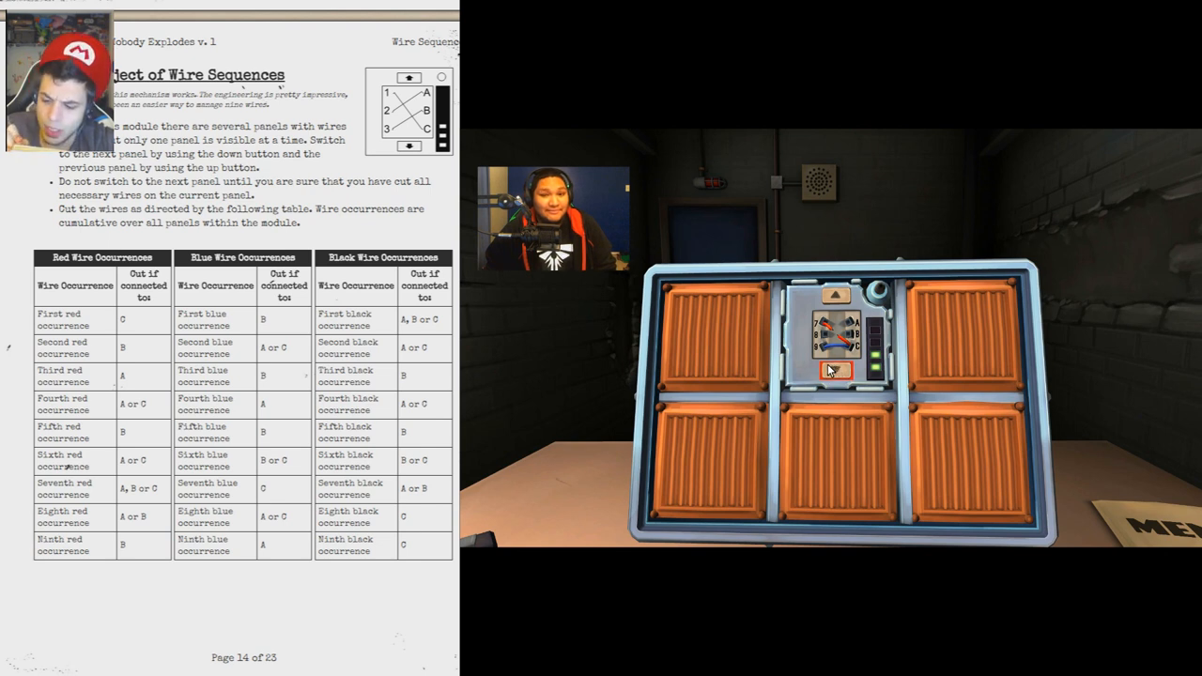
click(834, 368)
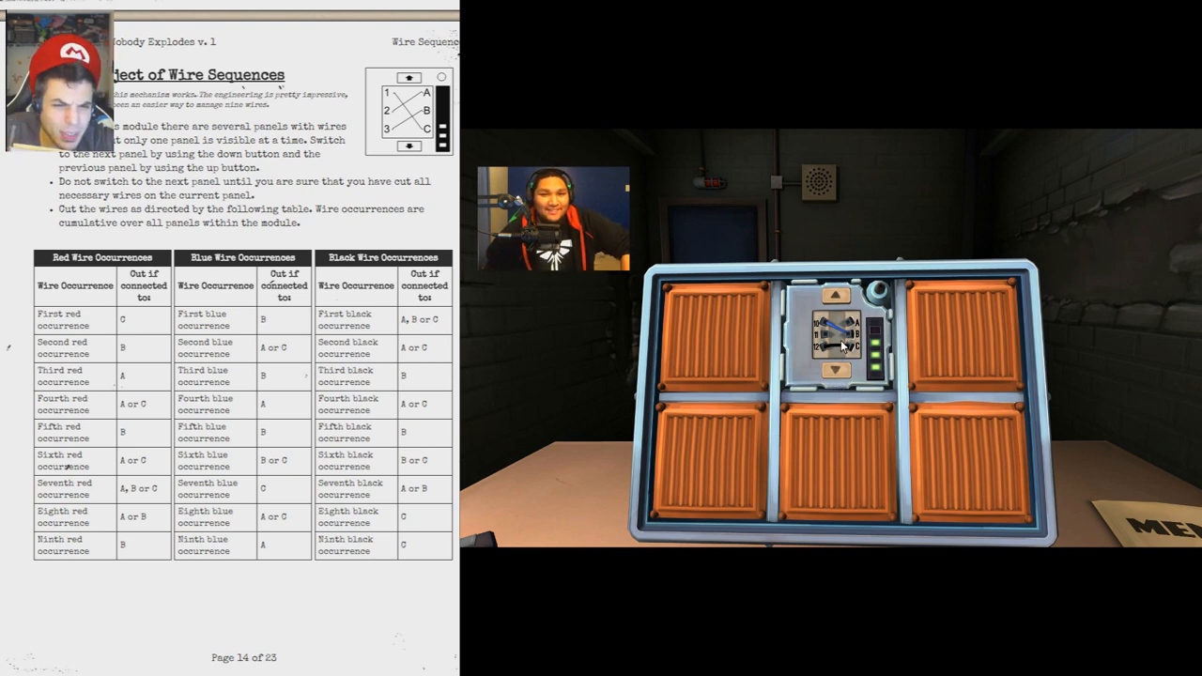
click(842, 351)
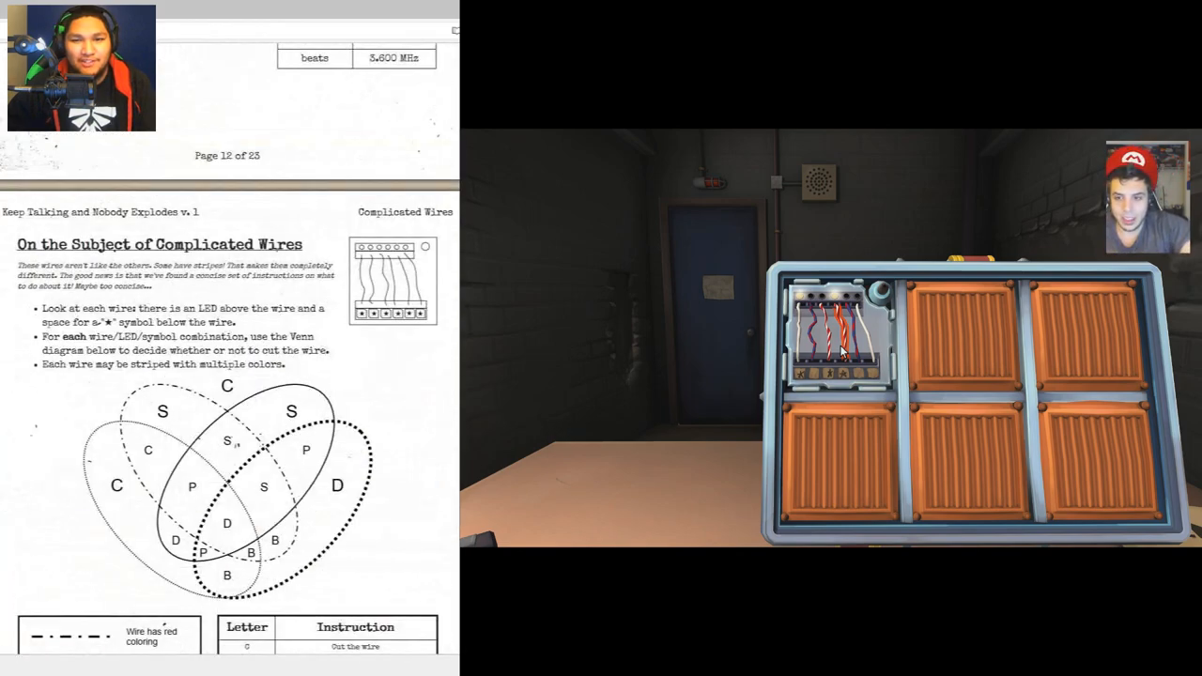
Scroll the manual toward the complicated wires Venn diagram for the new bomb.
scroll(down, 3)
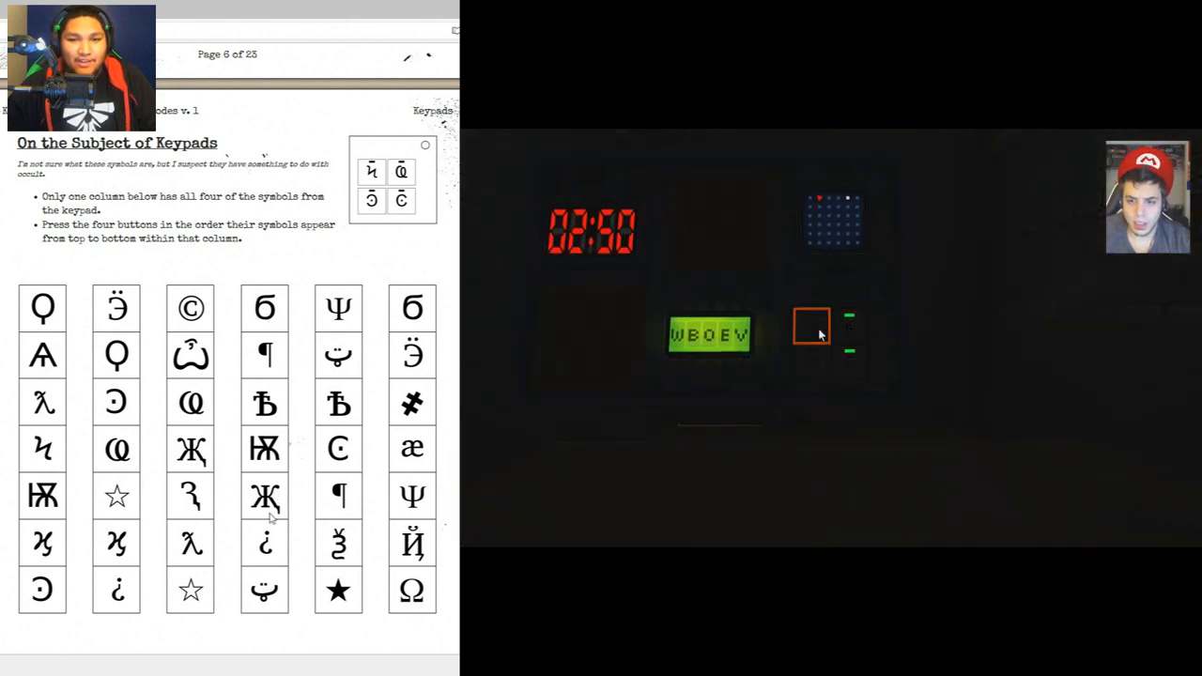
Cycle the password module's letters toward spelling WATER.
click(812, 323)
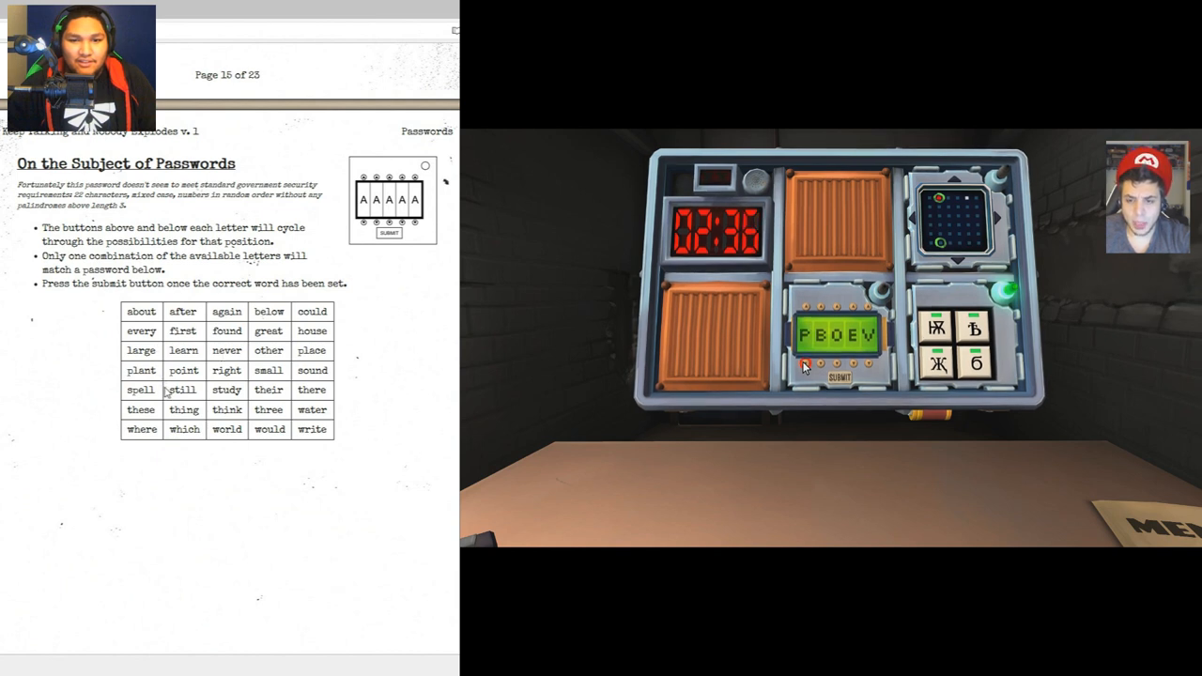
click(806, 364)
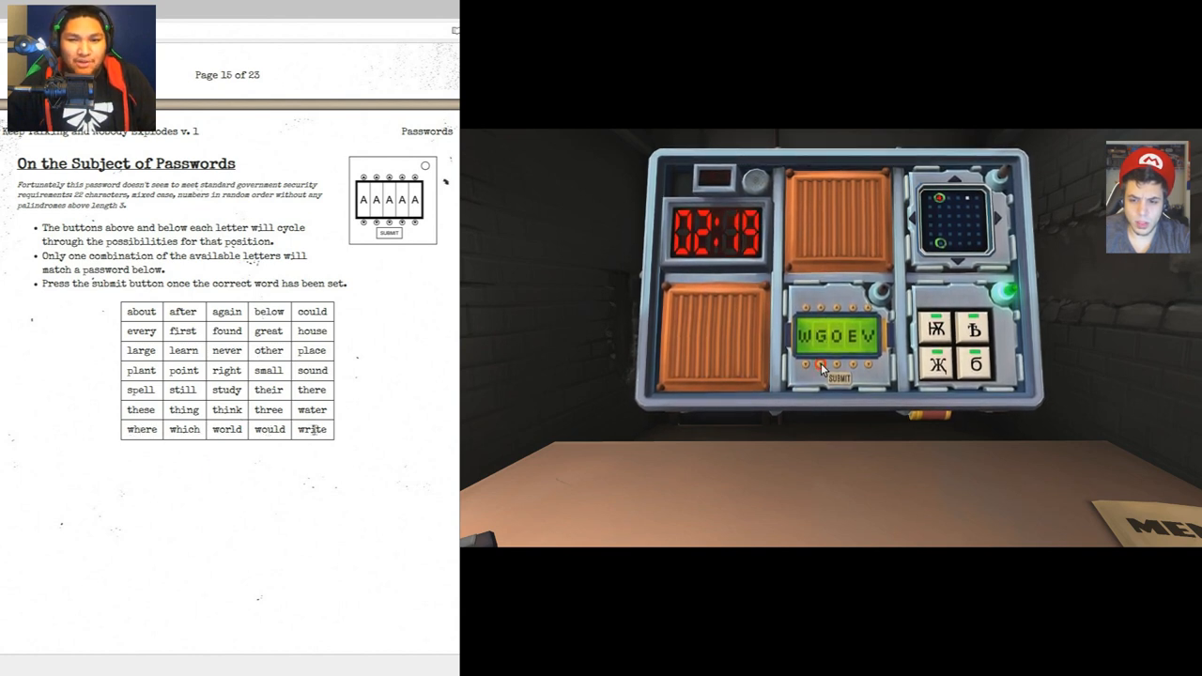
click(834, 310)
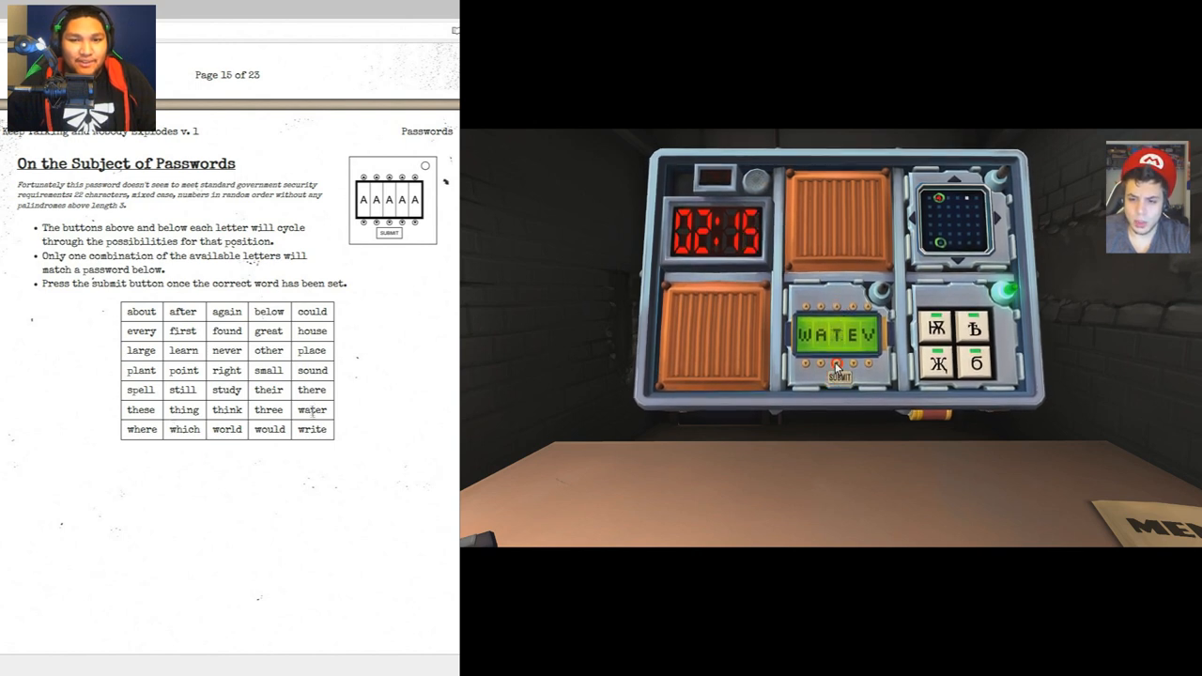
click(864, 365)
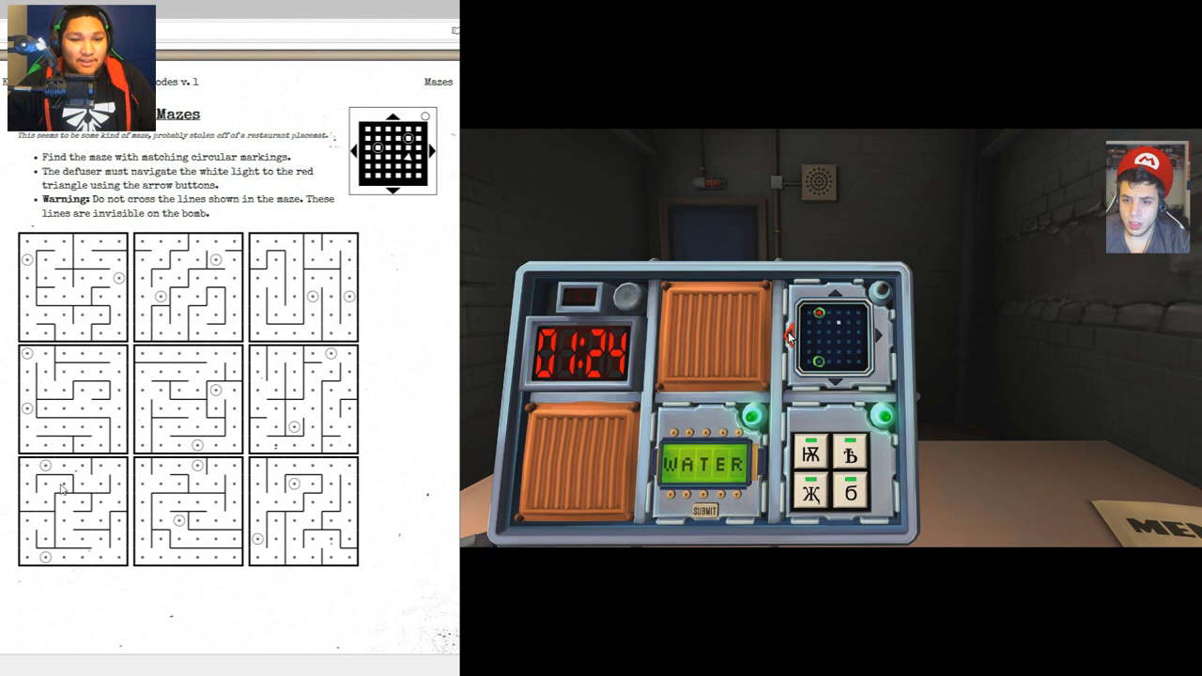
Enter the keypad symbol in the manual's column order to defuse the bomb.
click(834, 293)
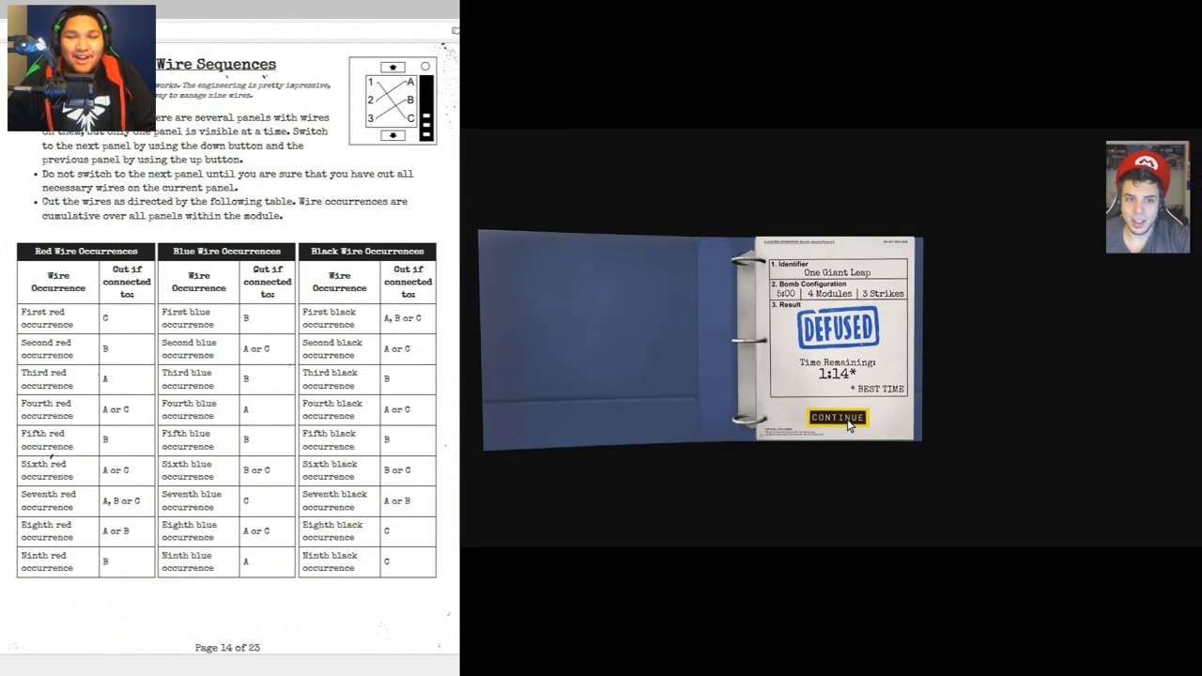
Continue past the DEFUSED results page to load the next stage.
click(836, 417)
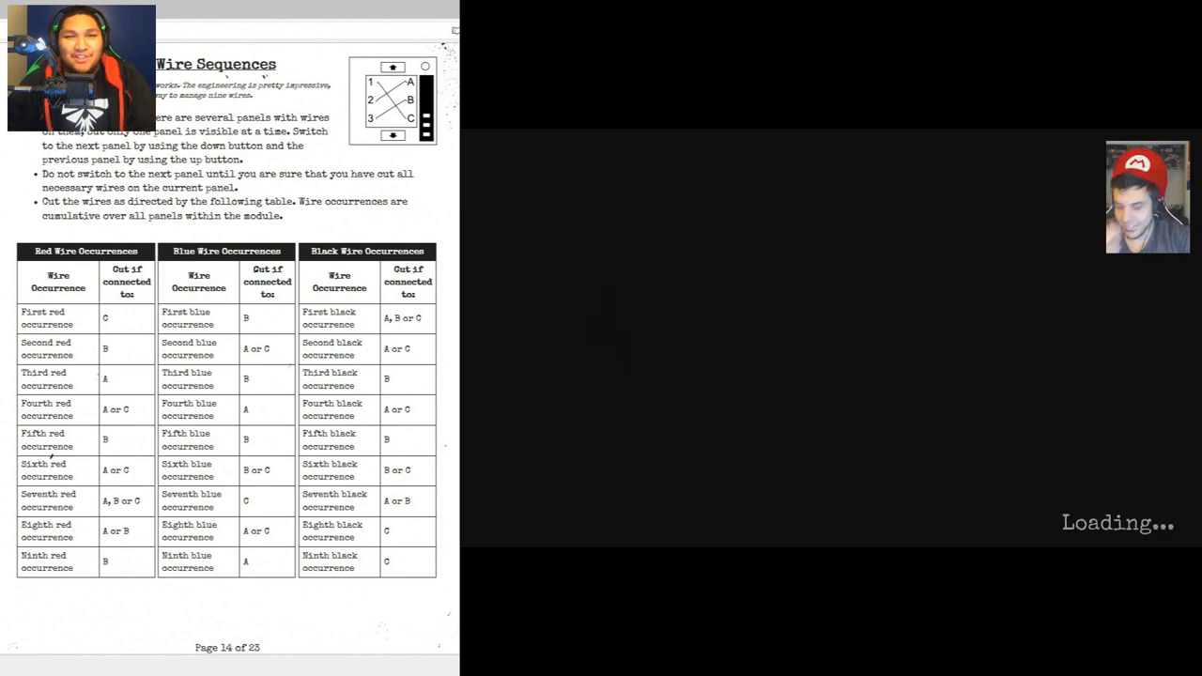